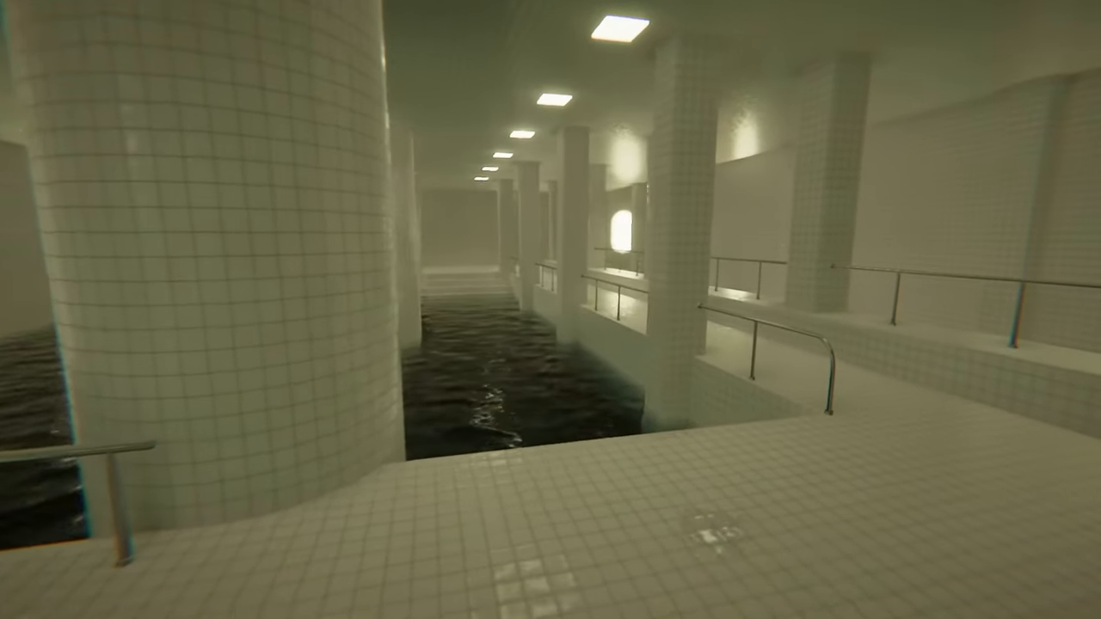
pyautogui.moveTo(550, 309)
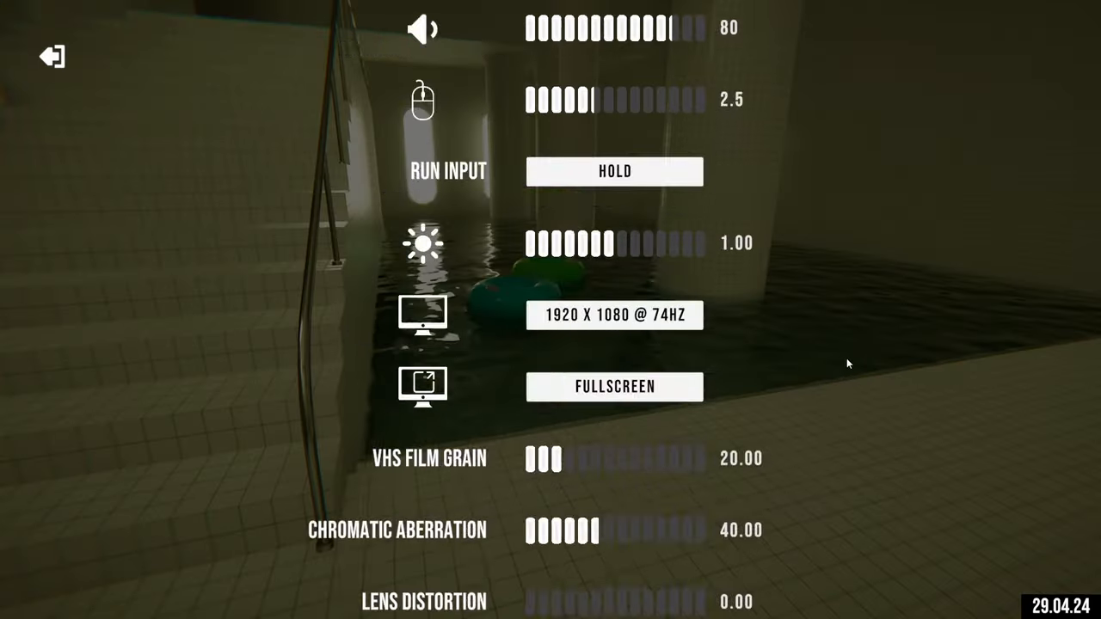
pyautogui.scroll(-3)
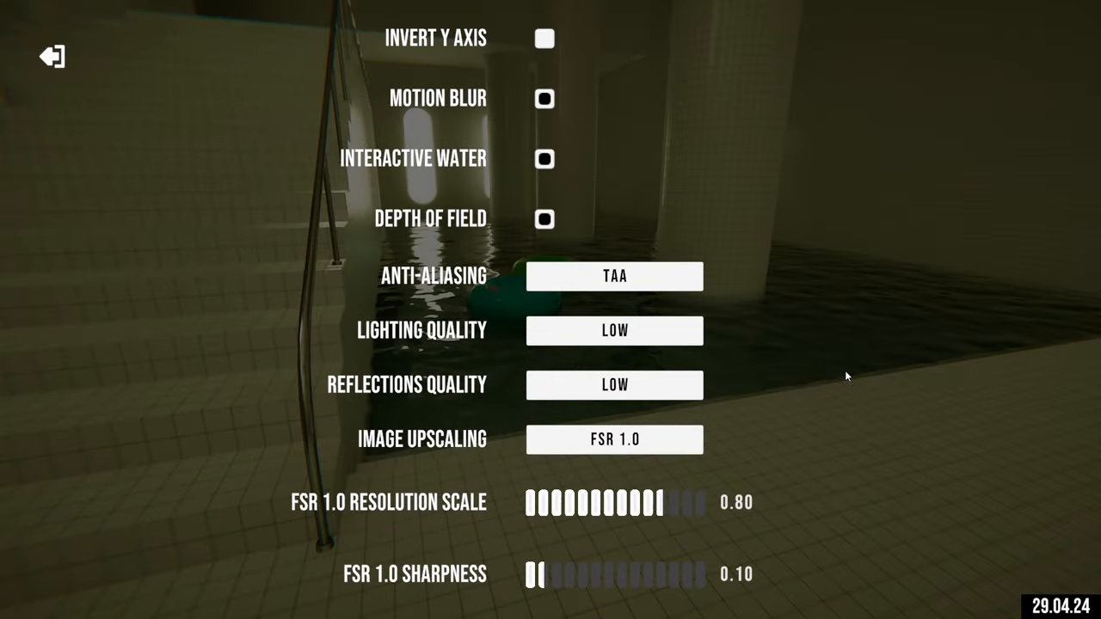